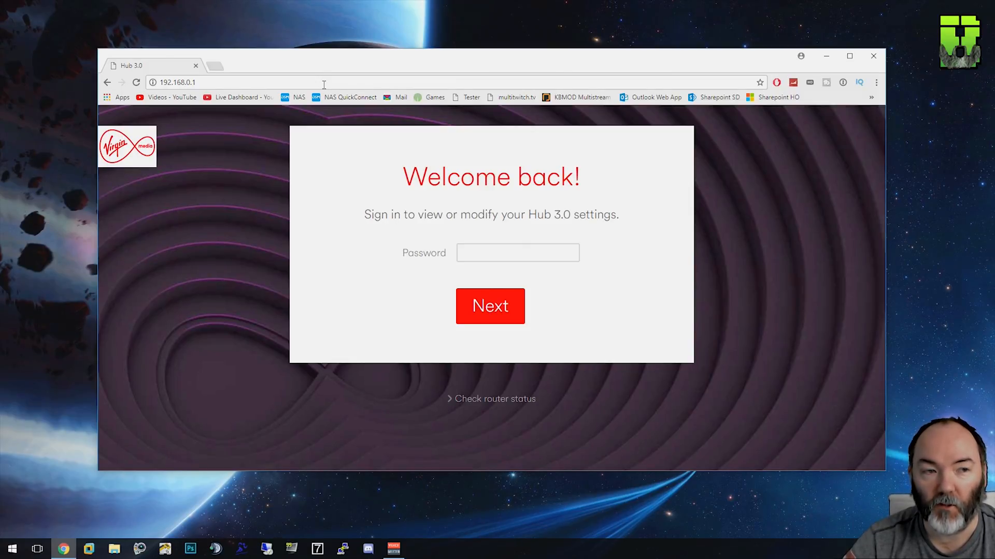
pyautogui.moveTo(288, 141)
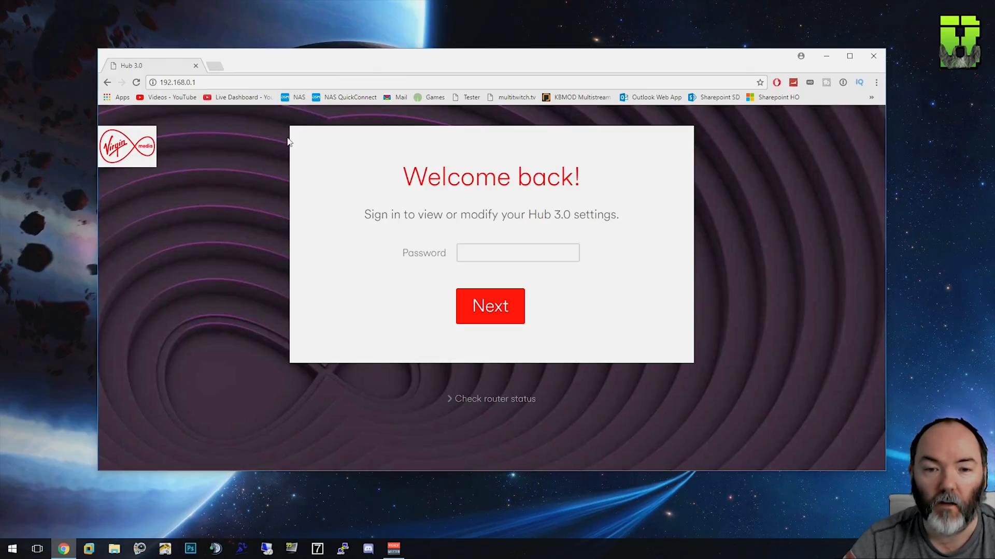
pyautogui.moveTo(245, 114)
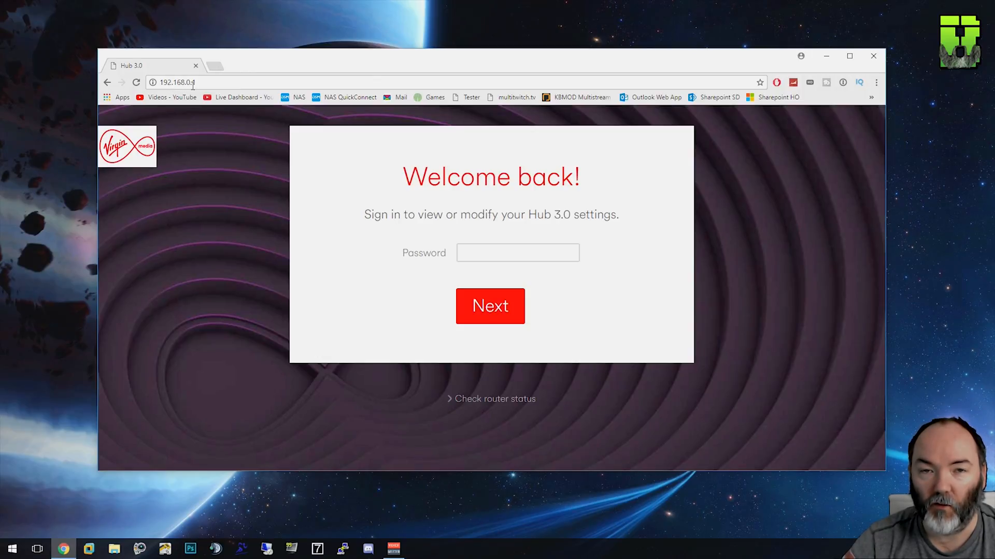
# - Sign in to the Hub 3.0 admin page with the password
pyautogui.click(187, 82)
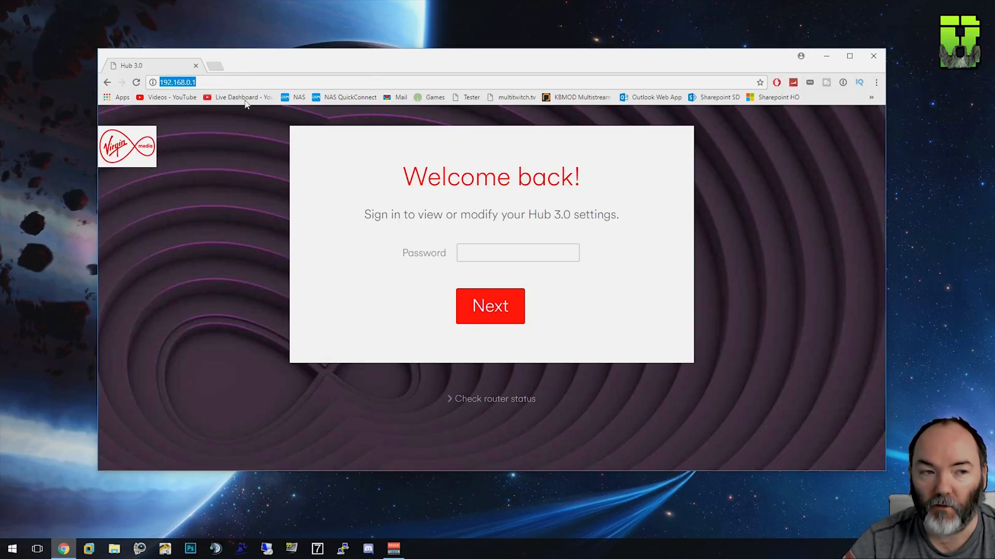
pyautogui.moveTo(354, 160)
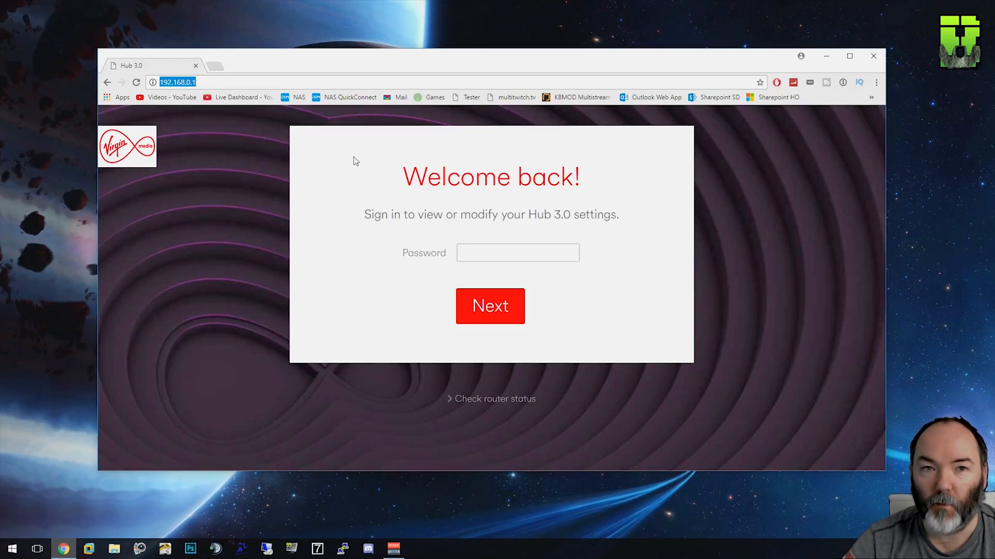
pyautogui.moveTo(350, 158)
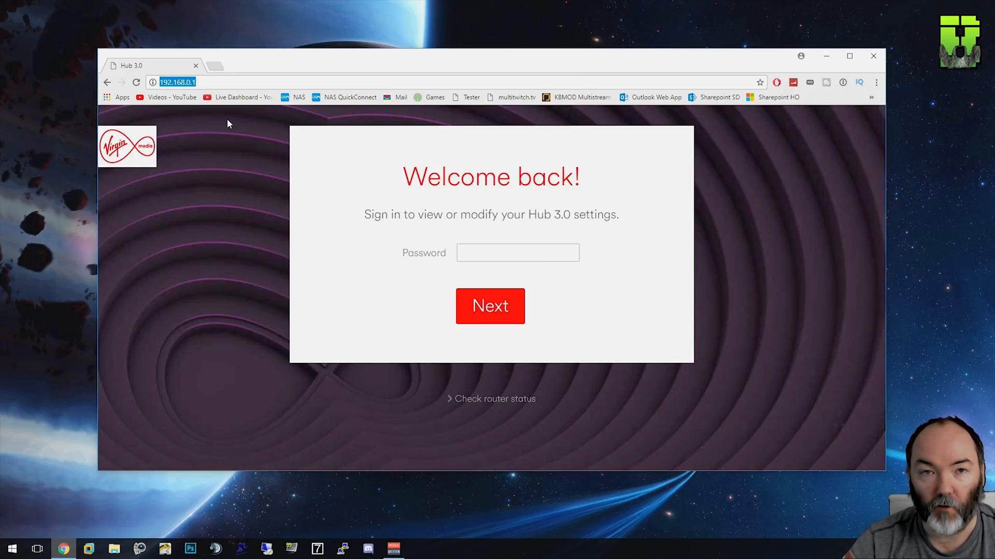
pyautogui.click(517, 253)
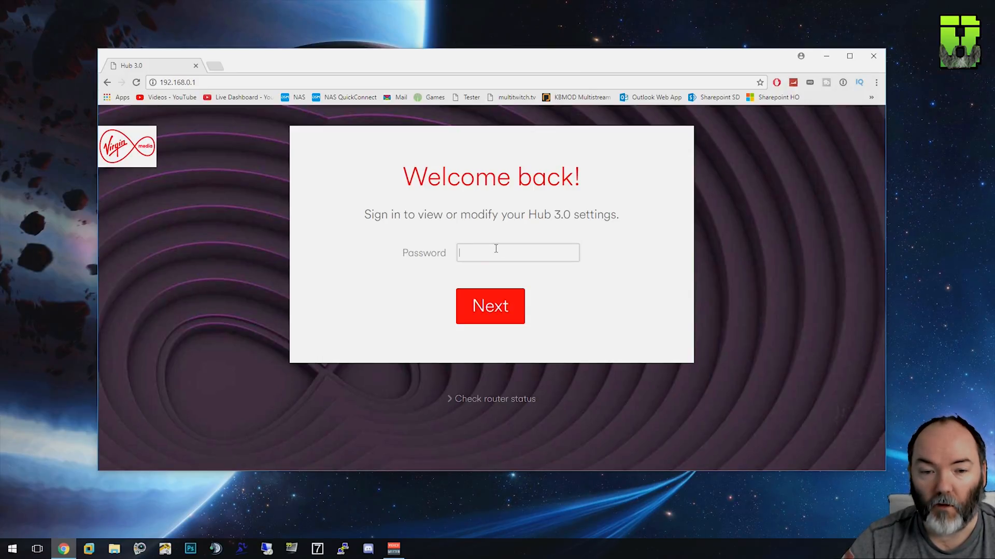
pyautogui.click(490, 307)
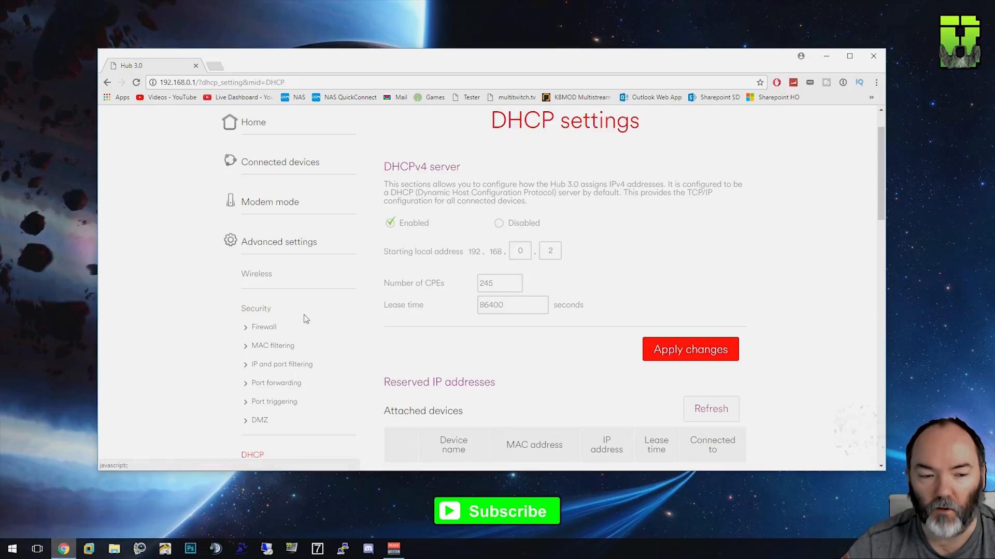
pyautogui.moveTo(276, 388)
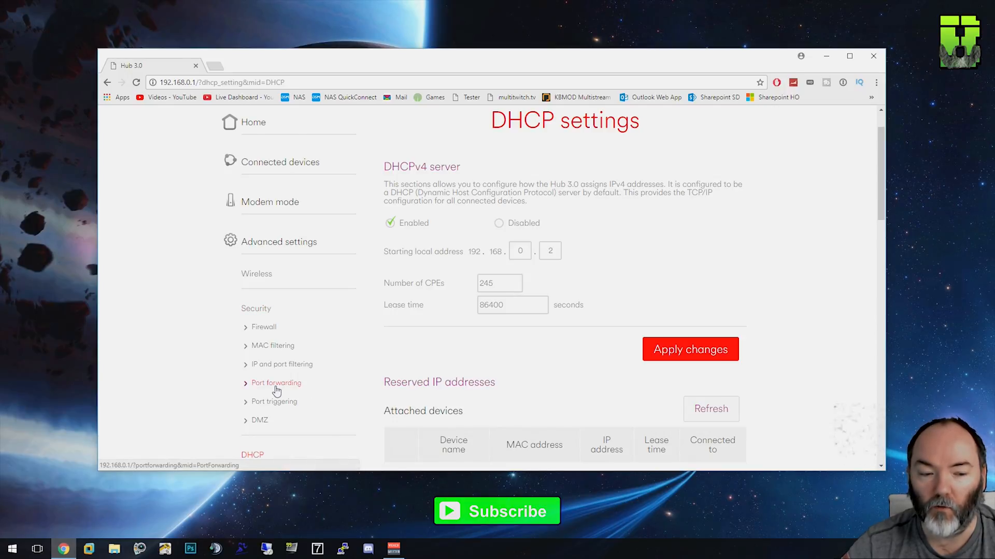
# - Open Port forwarding and scroll through the existing and UPnP rules
pyautogui.click(276, 383)
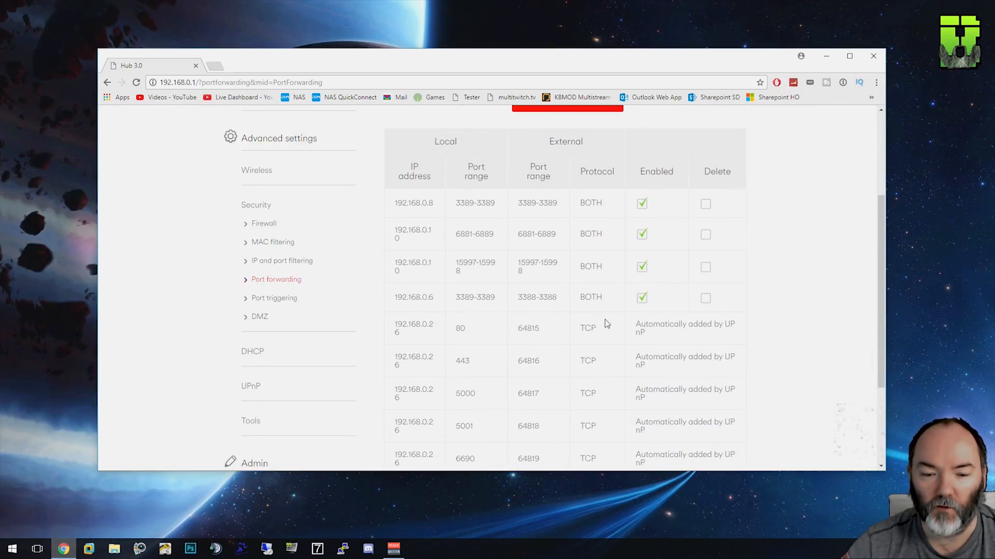
pyautogui.scroll(-3)
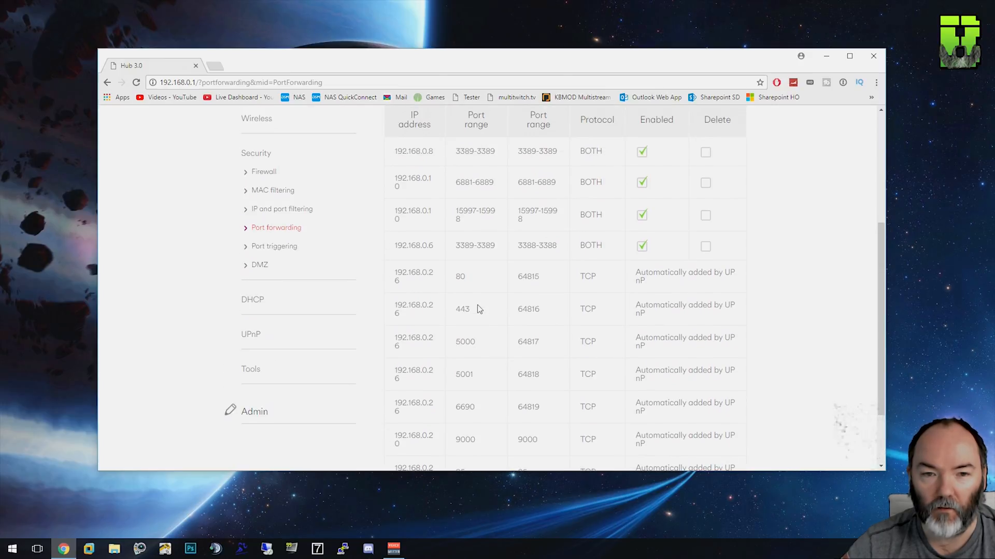
pyautogui.moveTo(674, 196)
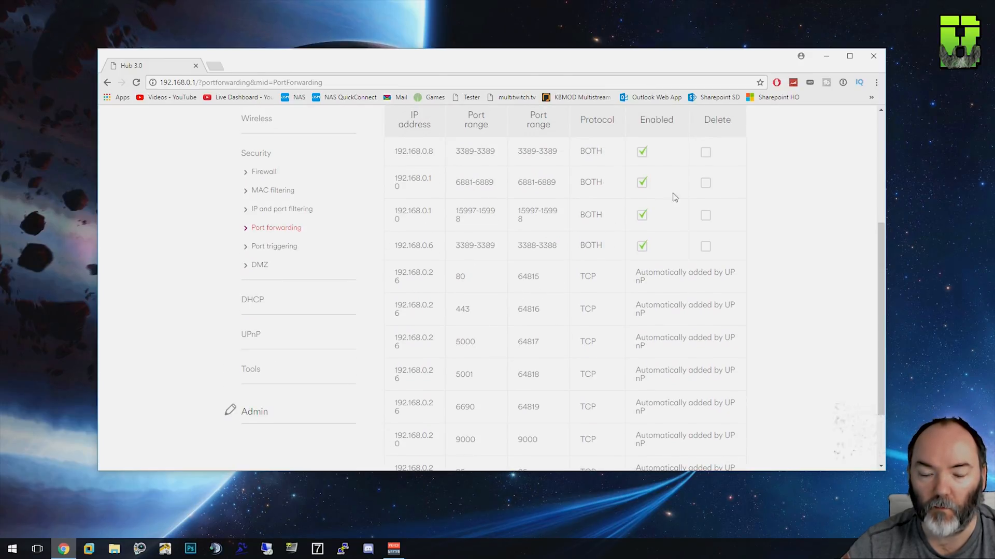
pyautogui.moveTo(579, 358)
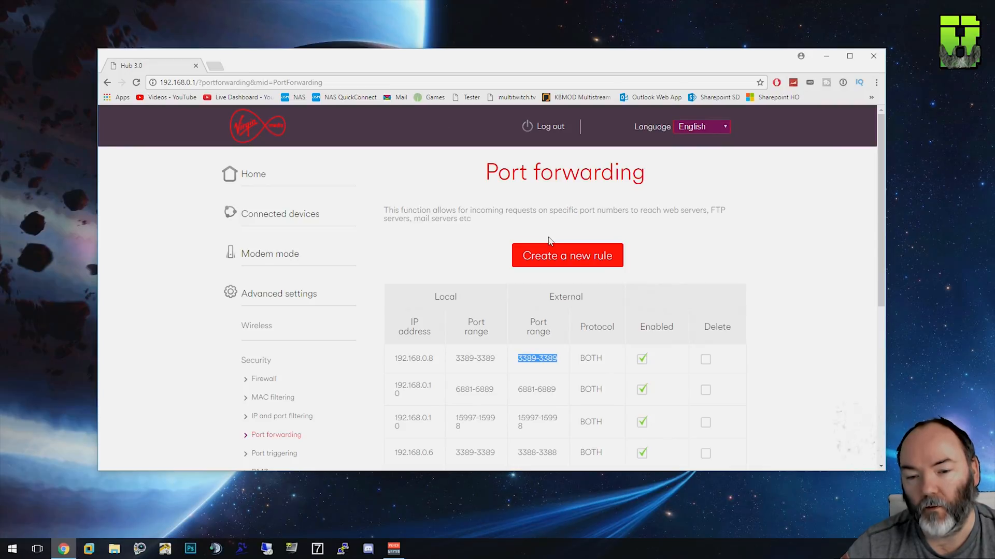
pyautogui.moveTo(548, 258)
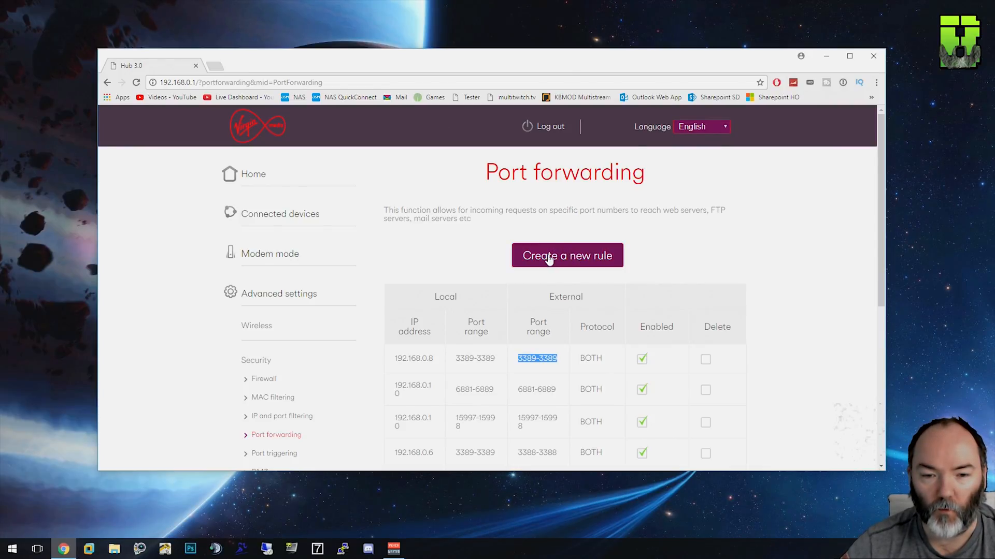
pyautogui.moveTo(568, 267)
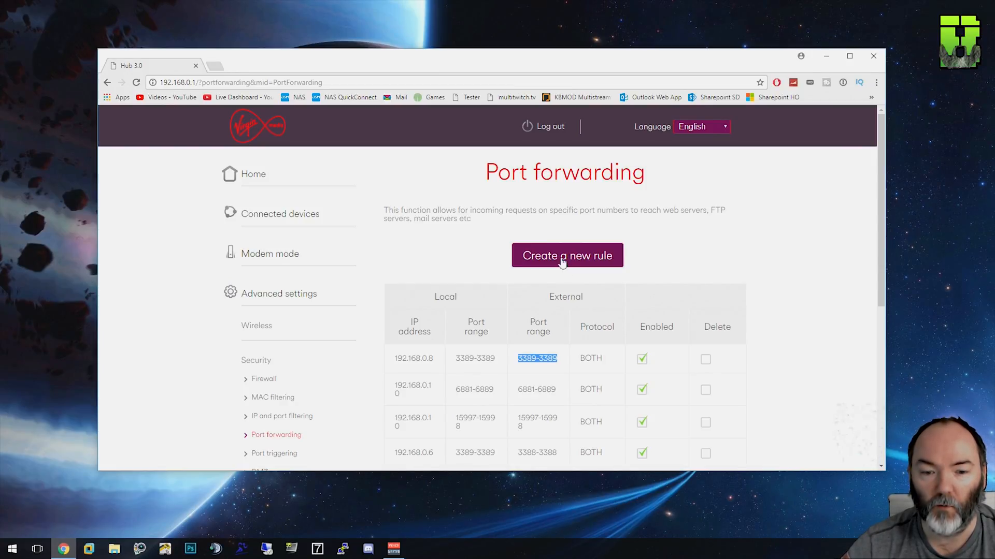
# - Create a rule for local IP 192.168.0.6 with local and external start/end ports 21
pyautogui.click(566, 256)
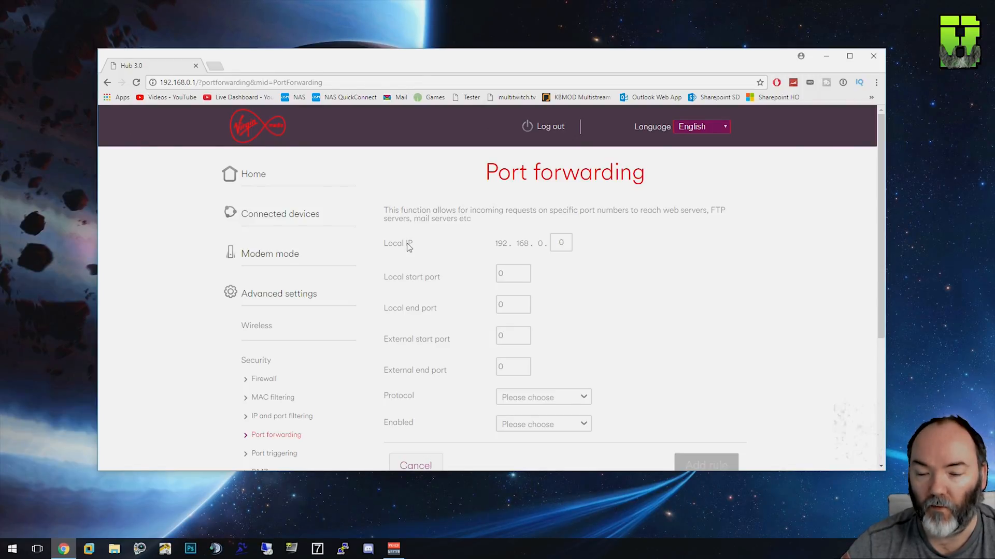
pyautogui.click(560, 242)
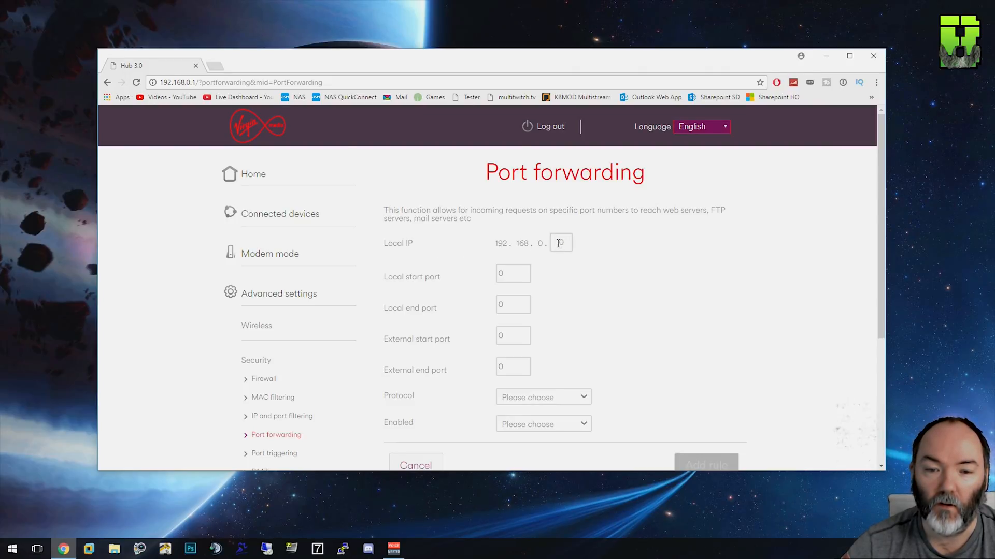
pyautogui.write('6')
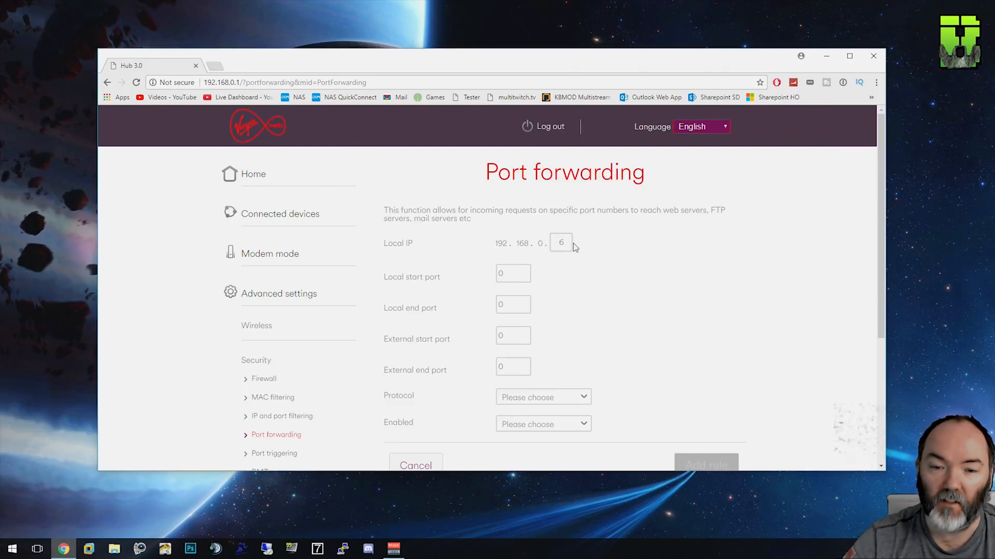
pyautogui.write('21')
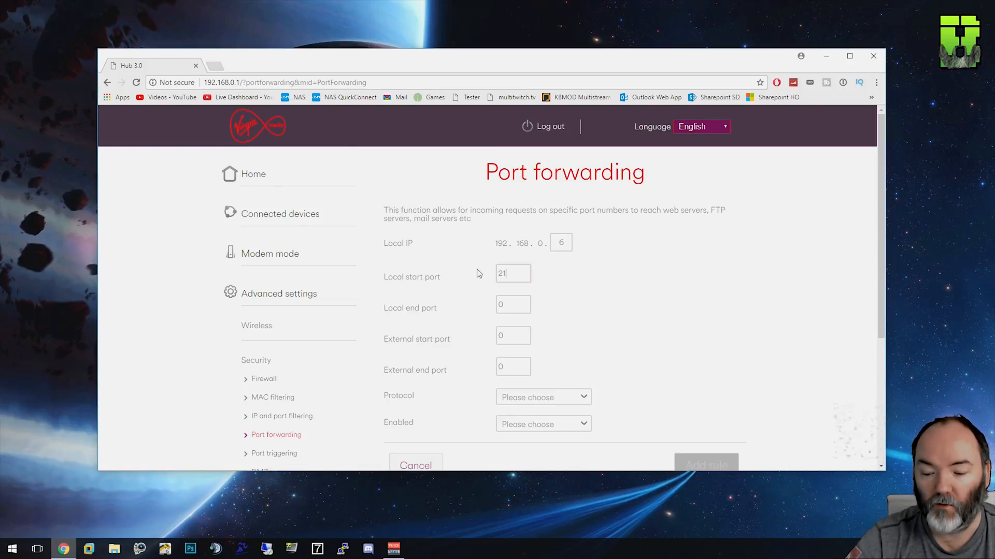
pyautogui.click(513, 304)
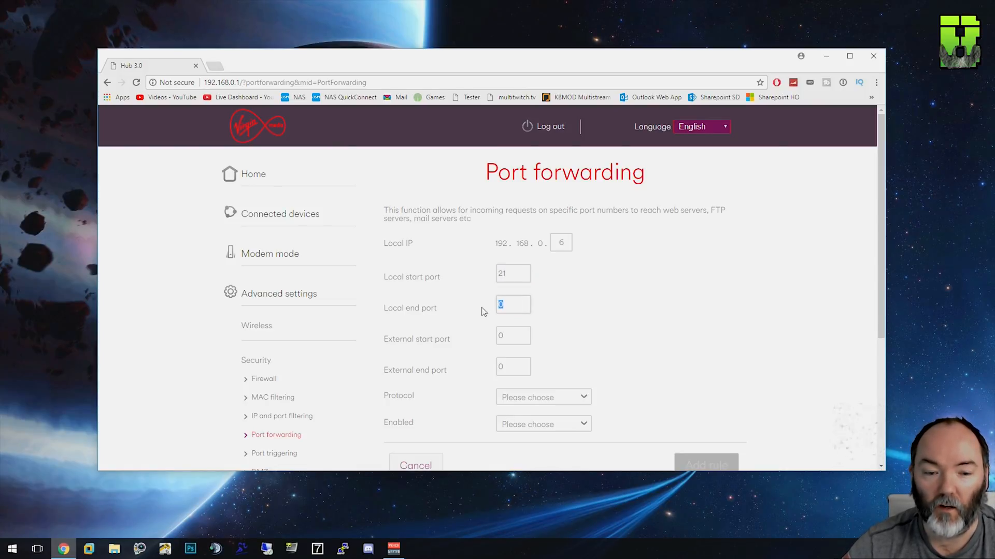
pyautogui.write('21')
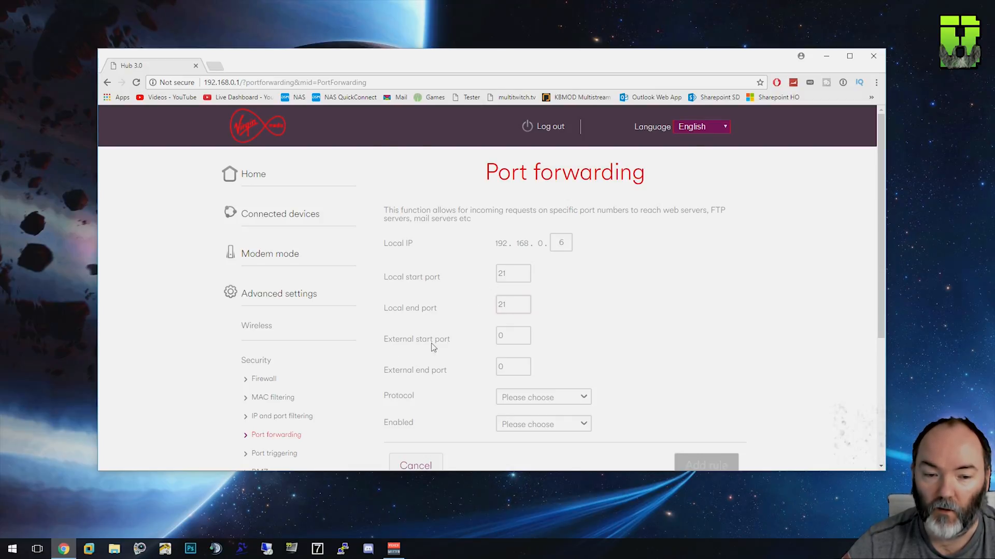
pyautogui.write('21')
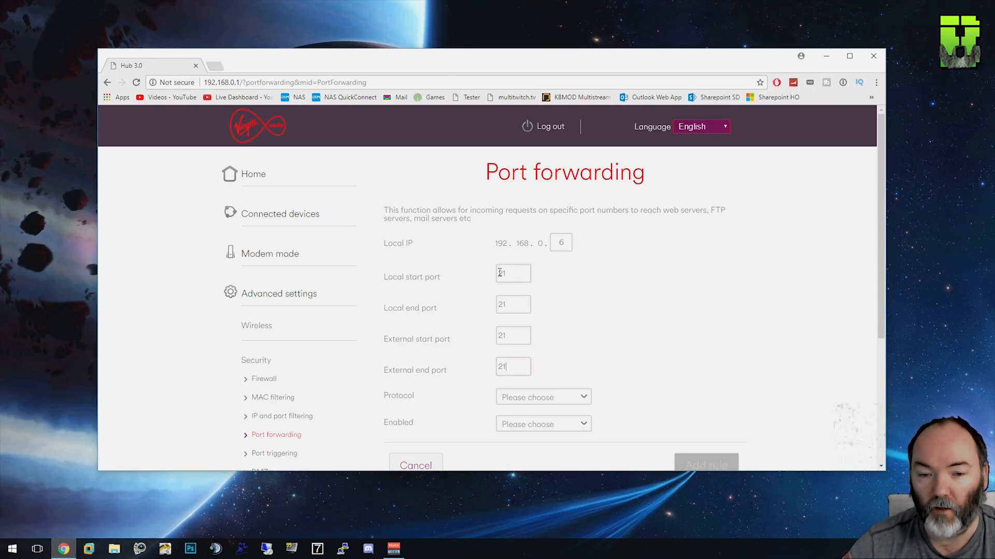
pyautogui.click(513, 304)
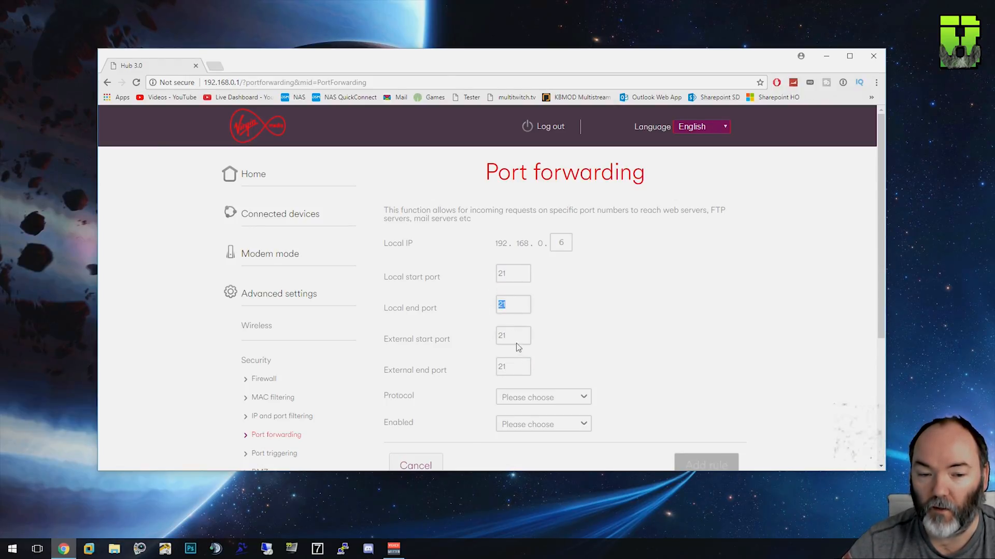
pyautogui.click(513, 366)
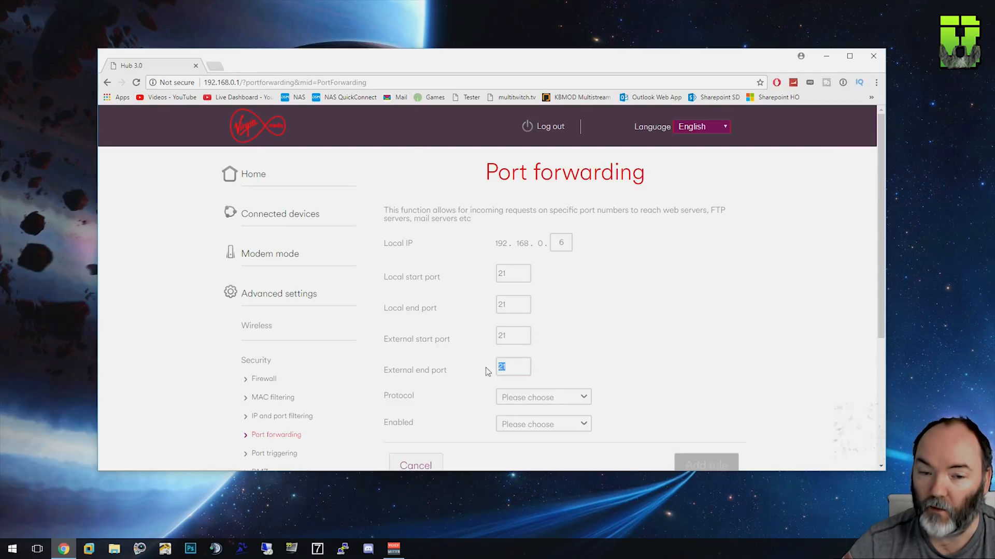
pyautogui.moveTo(509, 288)
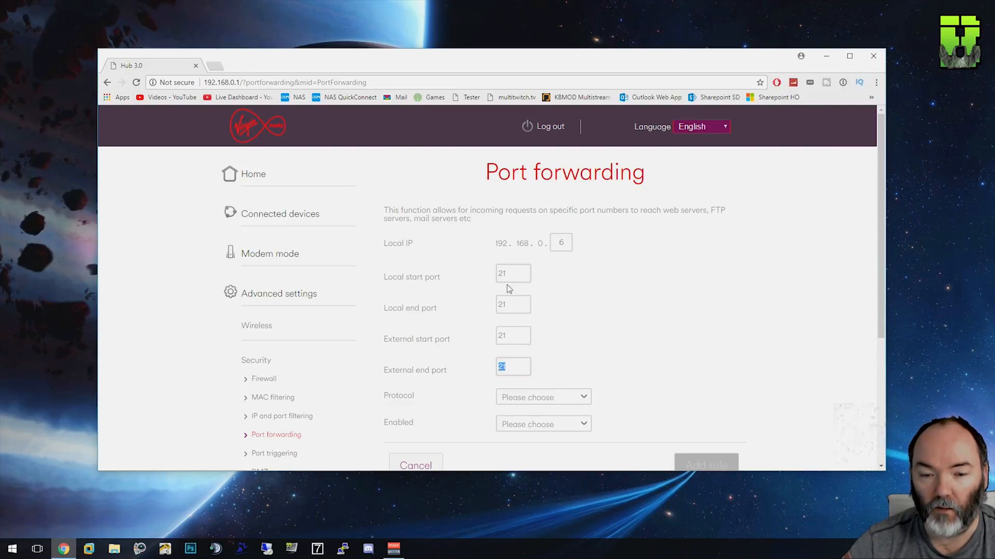
# - Set the rule's protocol to Both and Enabled to On, then add the rule
pyautogui.scroll(-3)
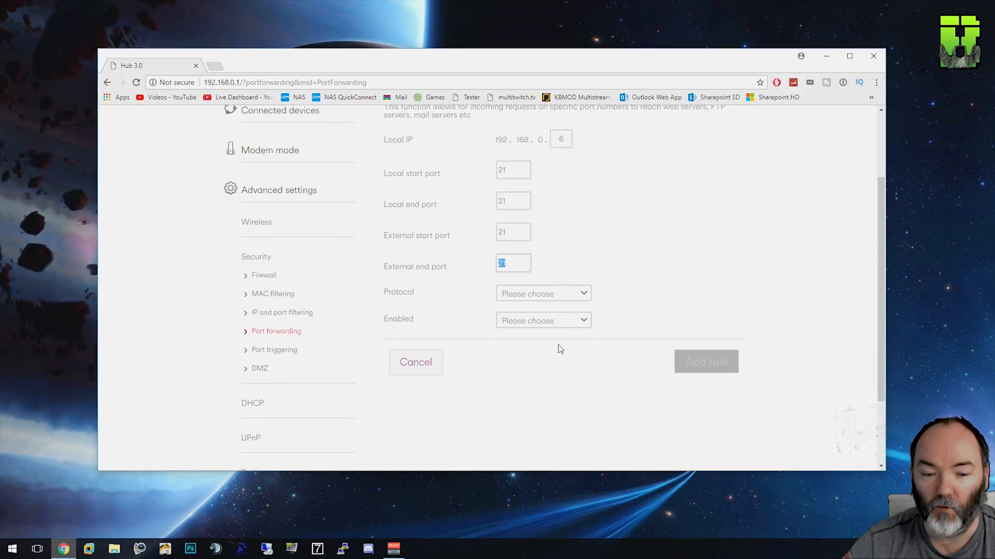
pyautogui.click(543, 293)
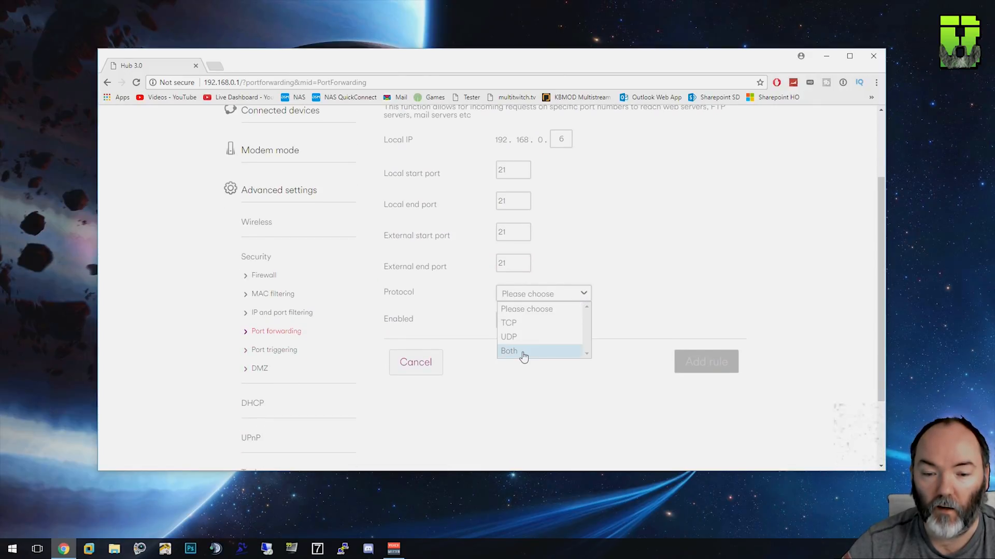
pyautogui.click(509, 351)
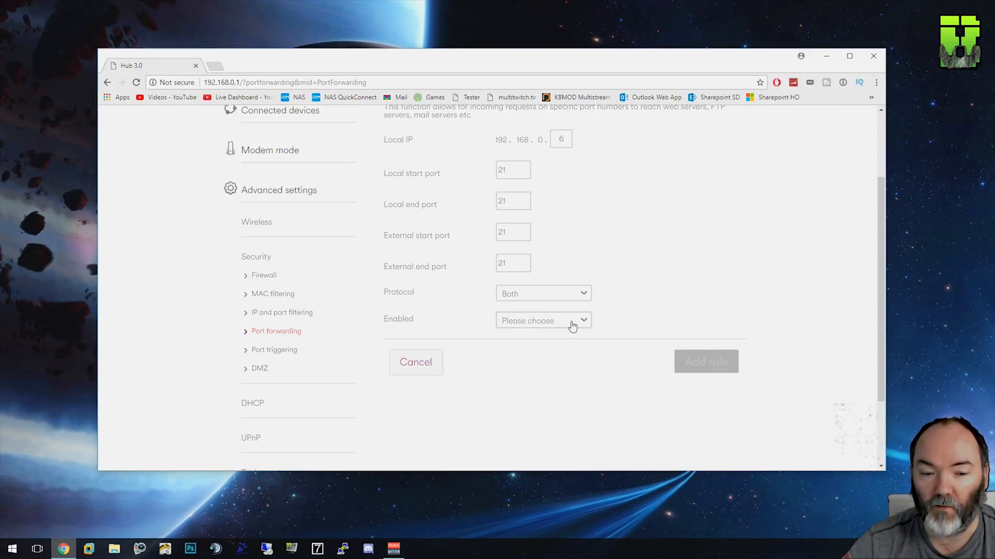
pyautogui.click(543, 321)
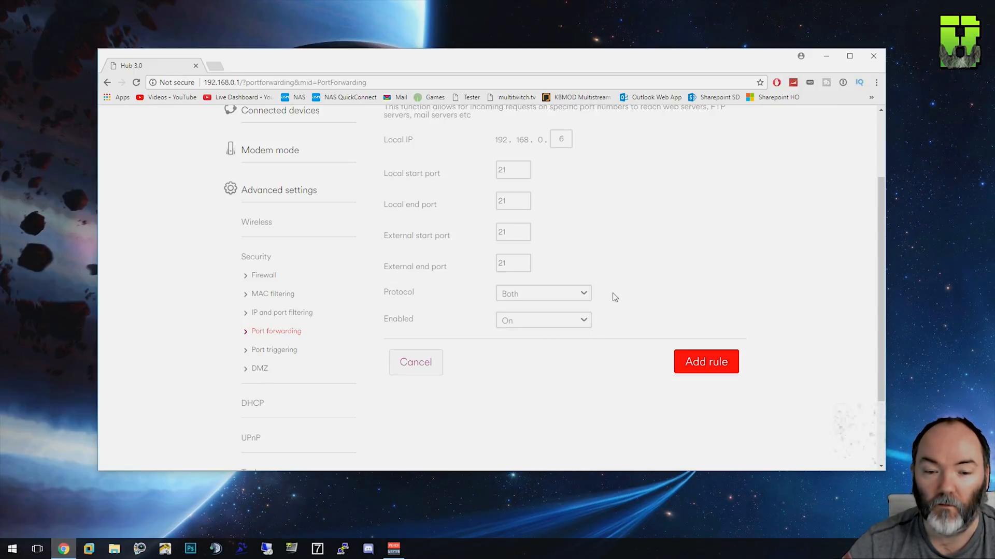
pyautogui.click(706, 362)
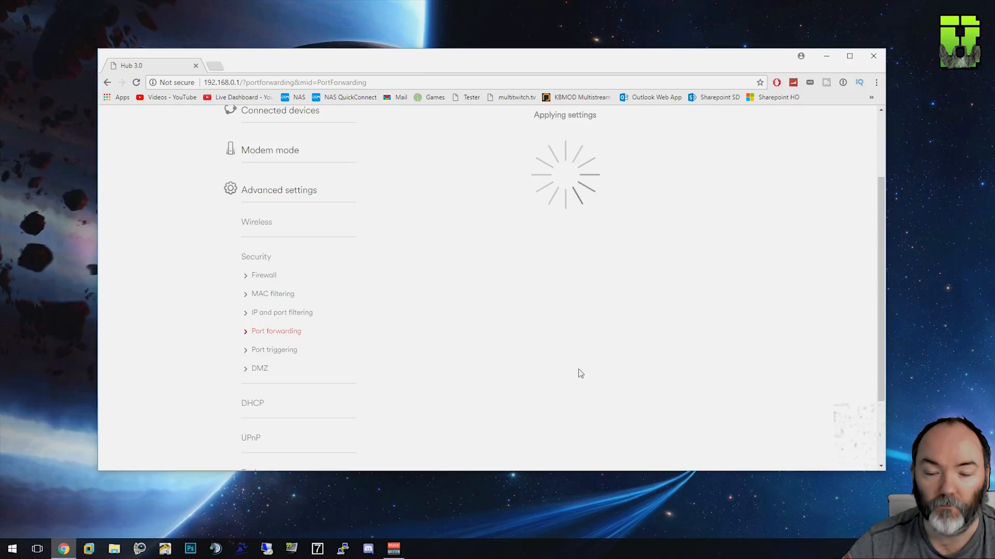